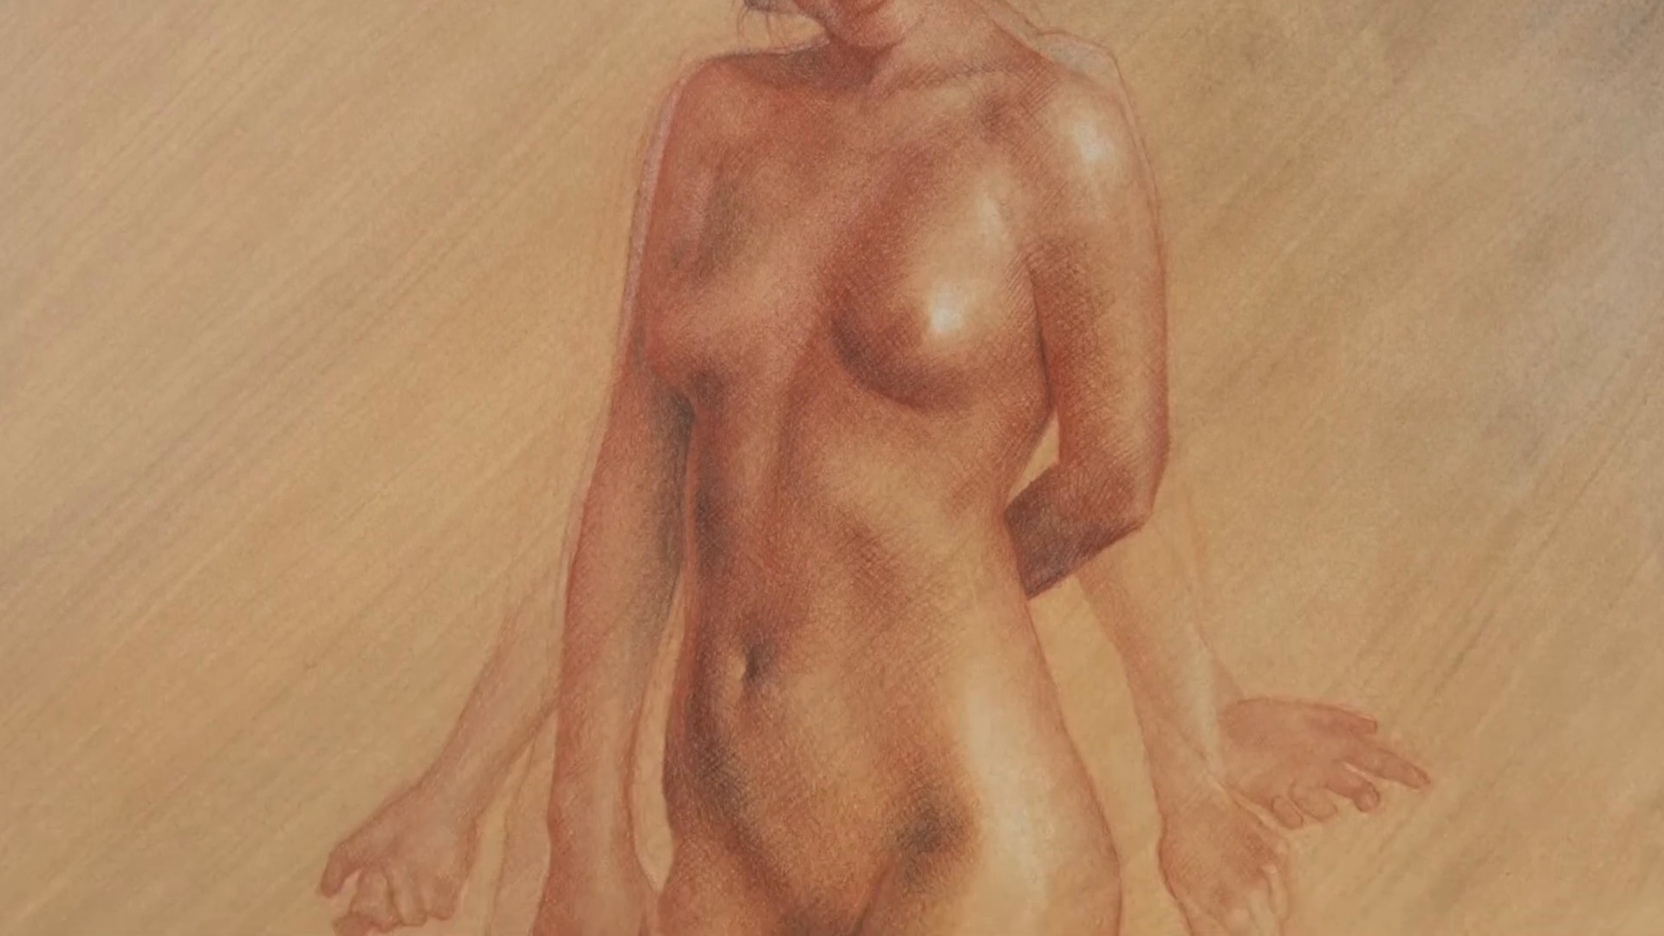
{"action": "scroll", "scroll_direction": "down", "scroll_amount": 3}
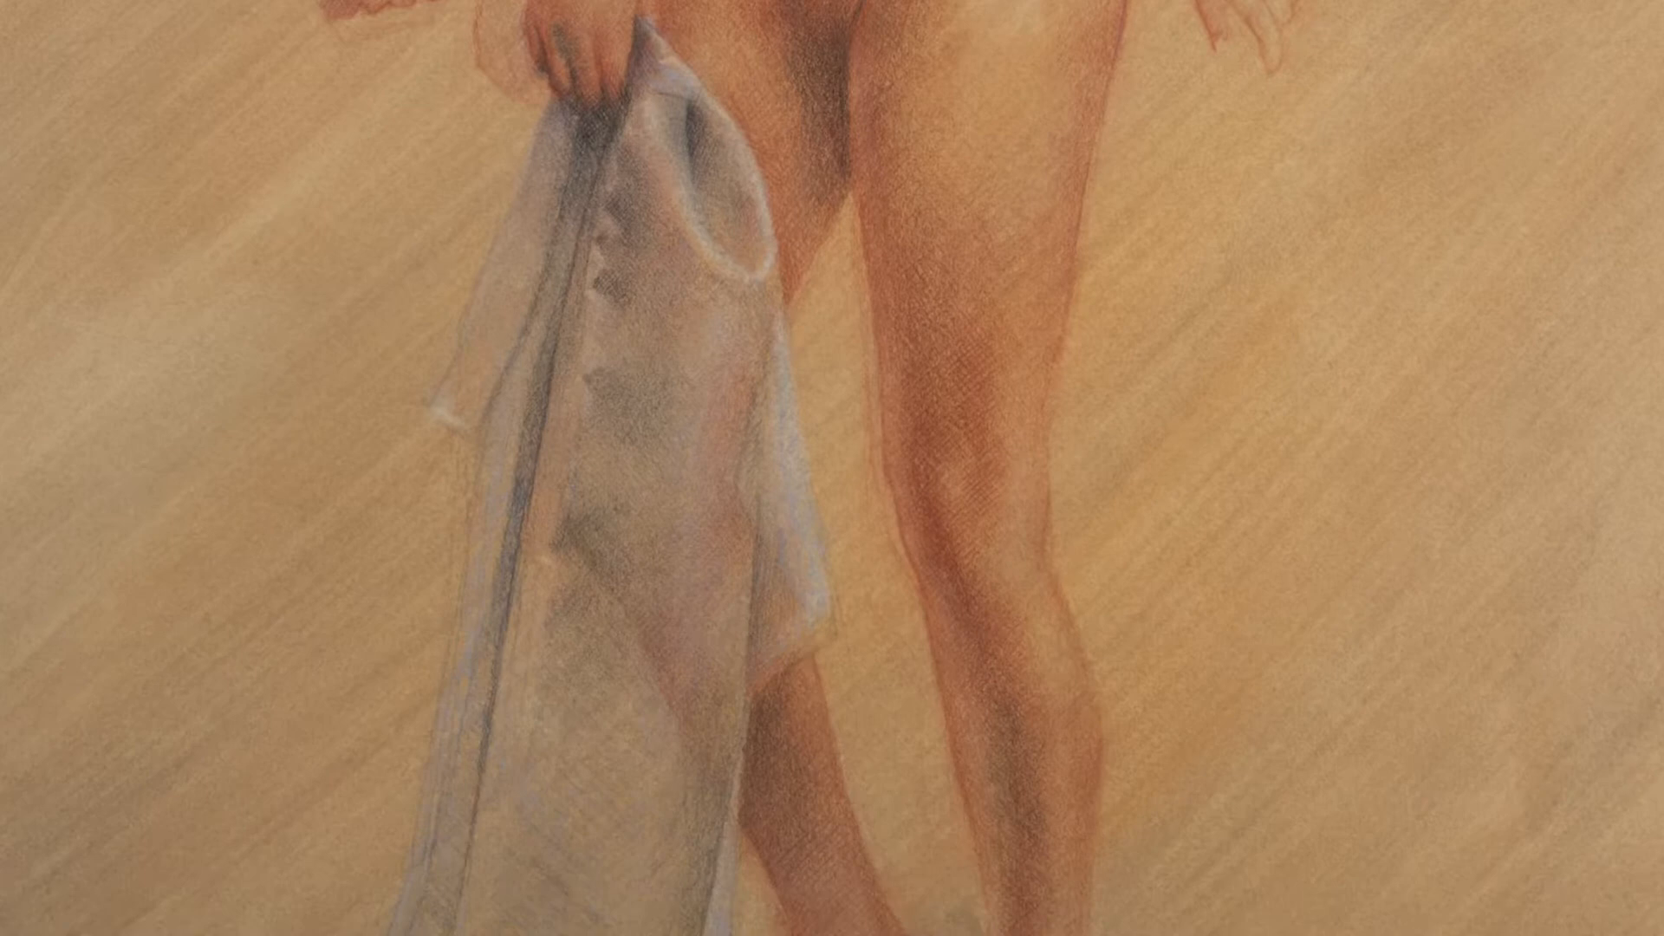
{"action": "scroll", "scroll_direction": "down", "scroll_amount": 3}
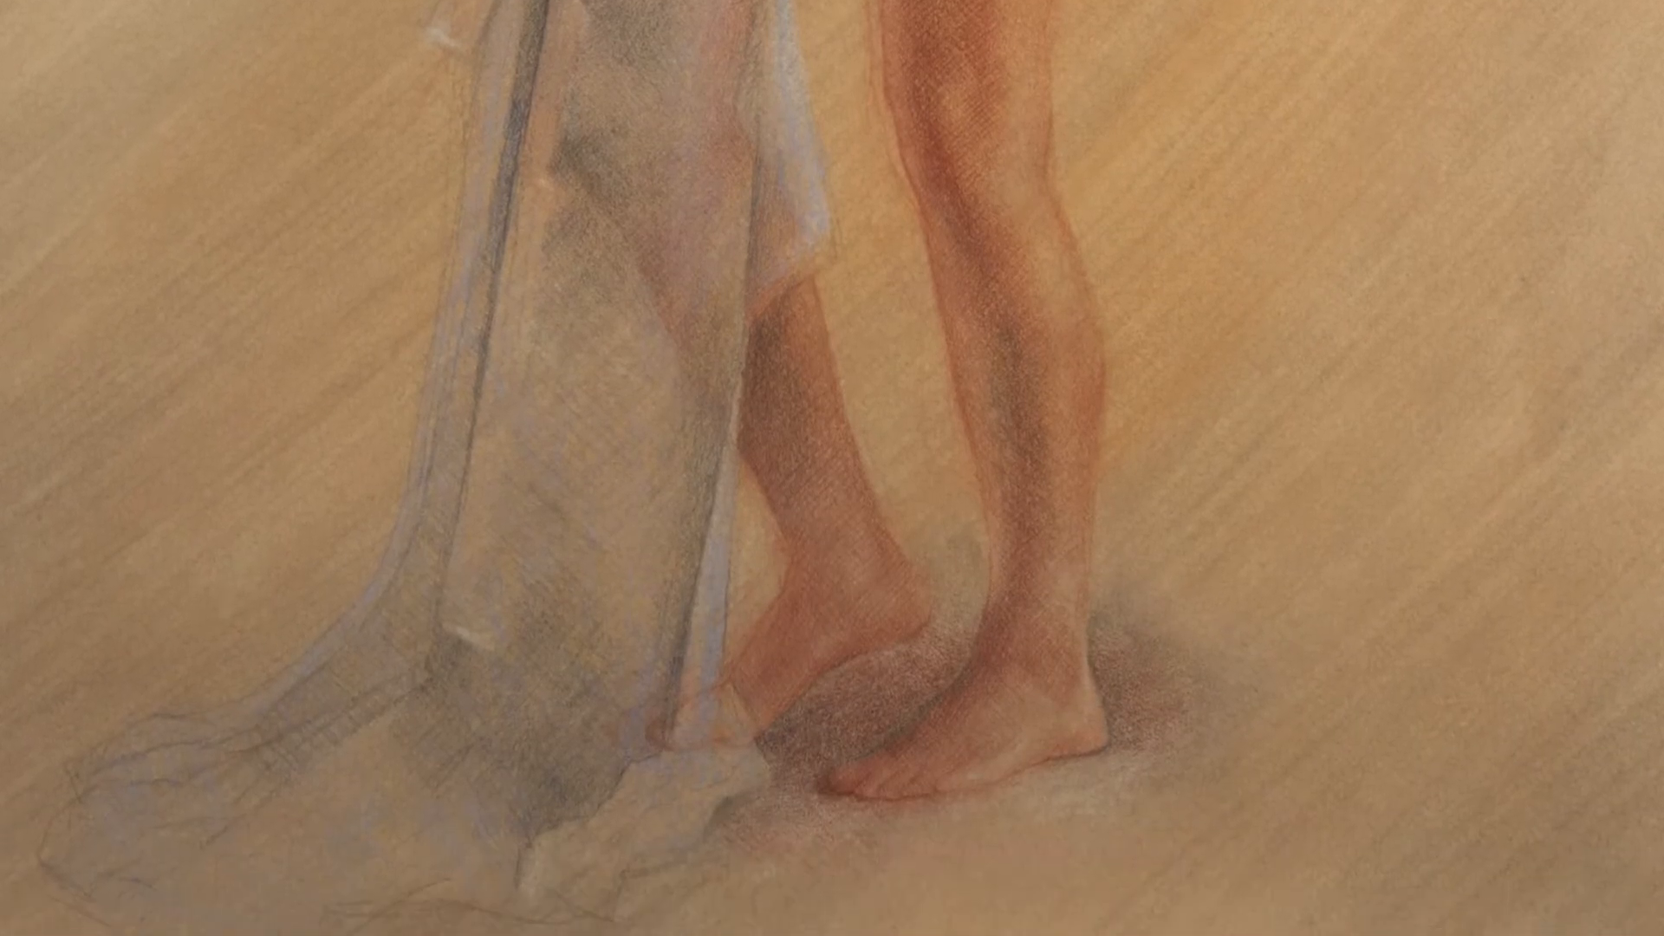